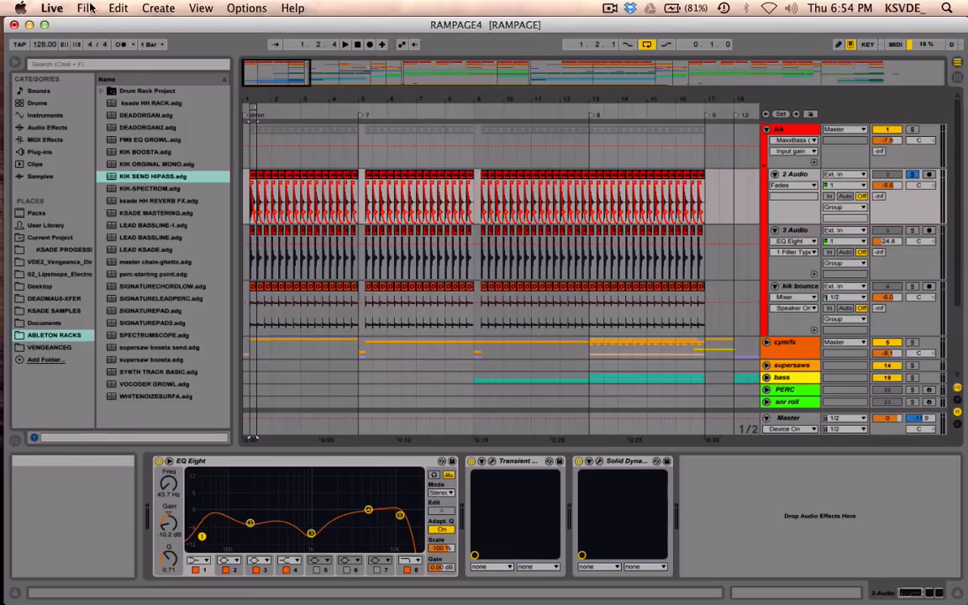
mouse_move(235, 237)
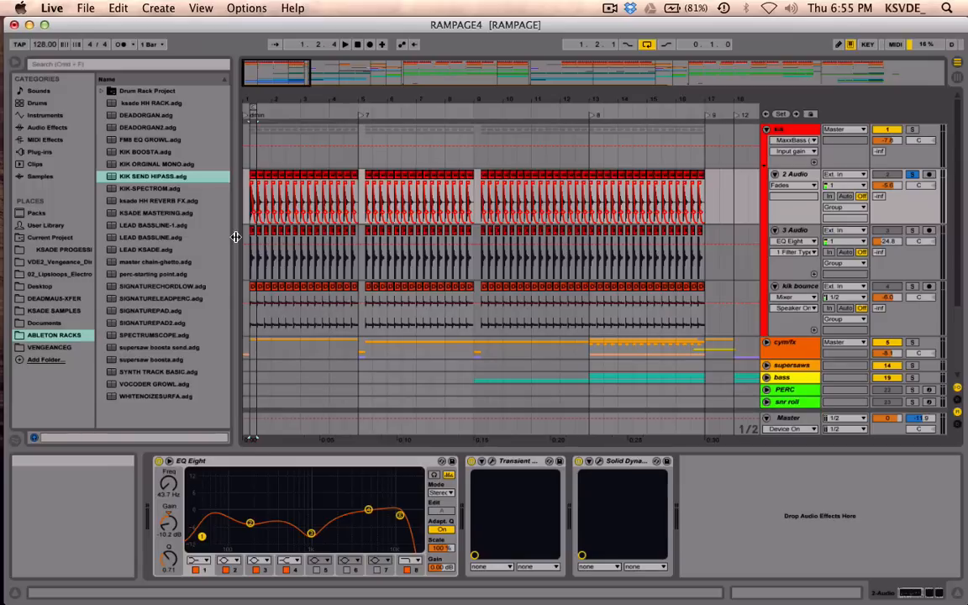
Open the File menu for the RAMPAGE4 set, then move along the menu bar
left_click(85, 8)
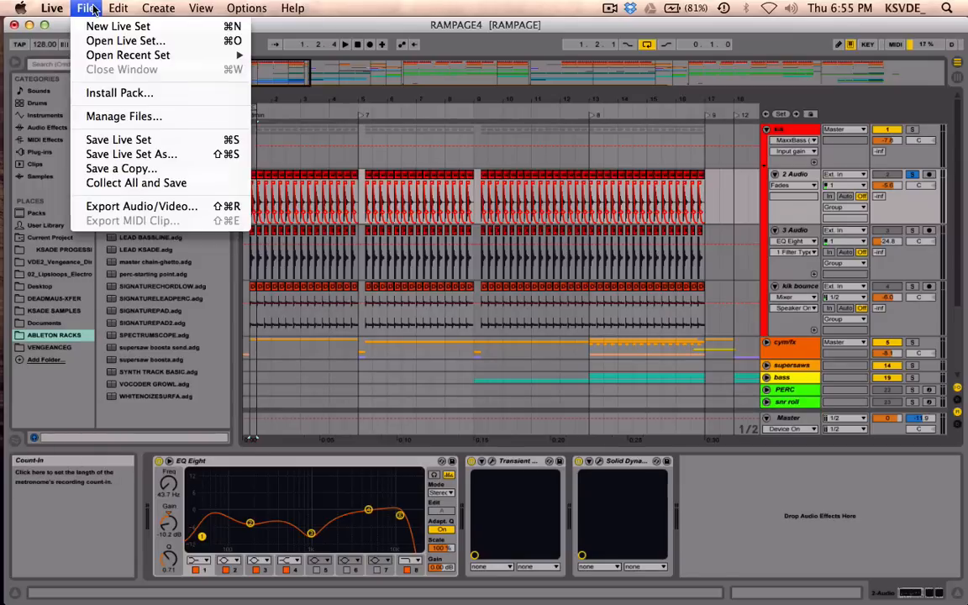
left_click(246, 7)
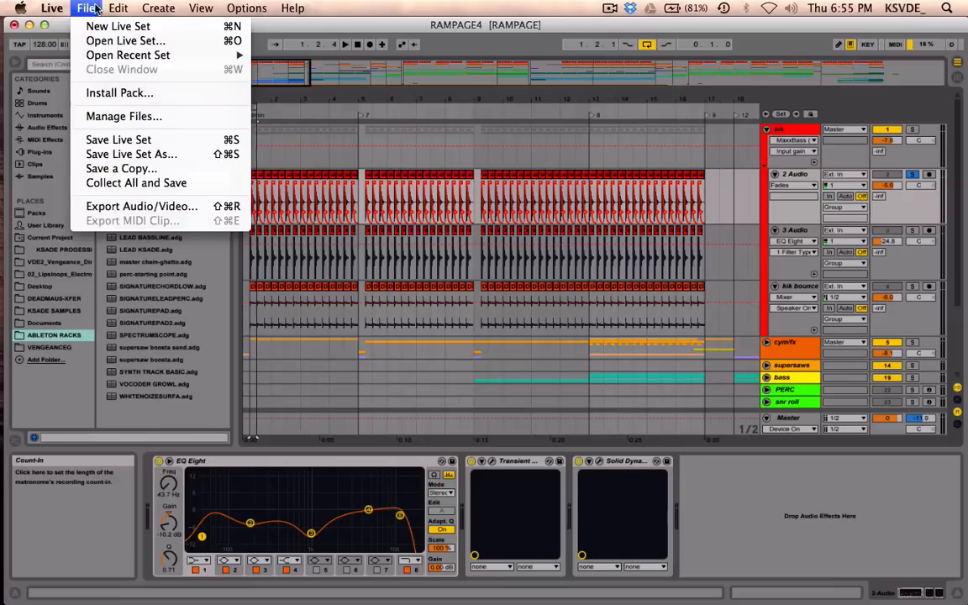
Choose View > Second Window to show the Session mixer beside the Arrangement
left_click(200, 8)
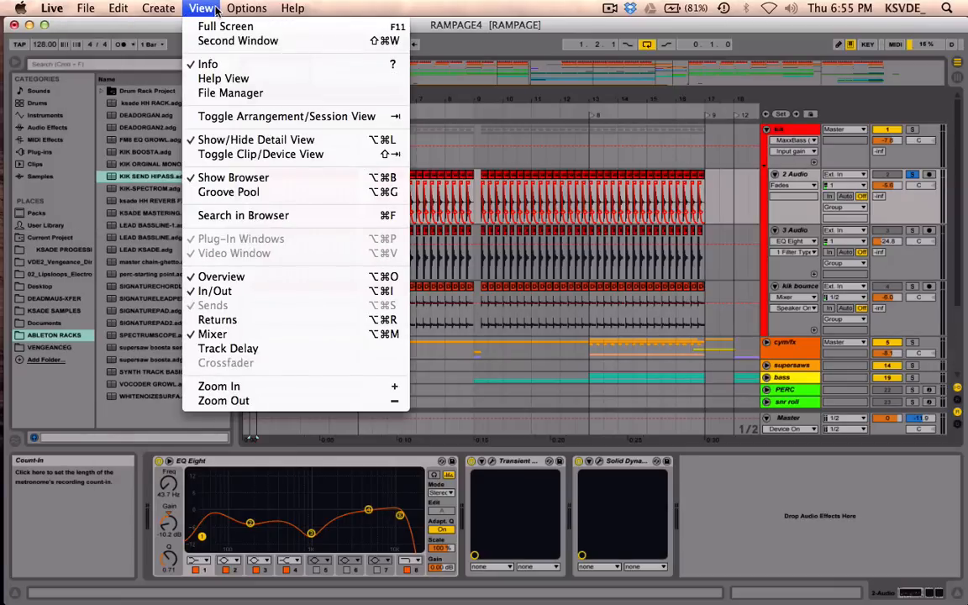
mouse_move(238, 40)
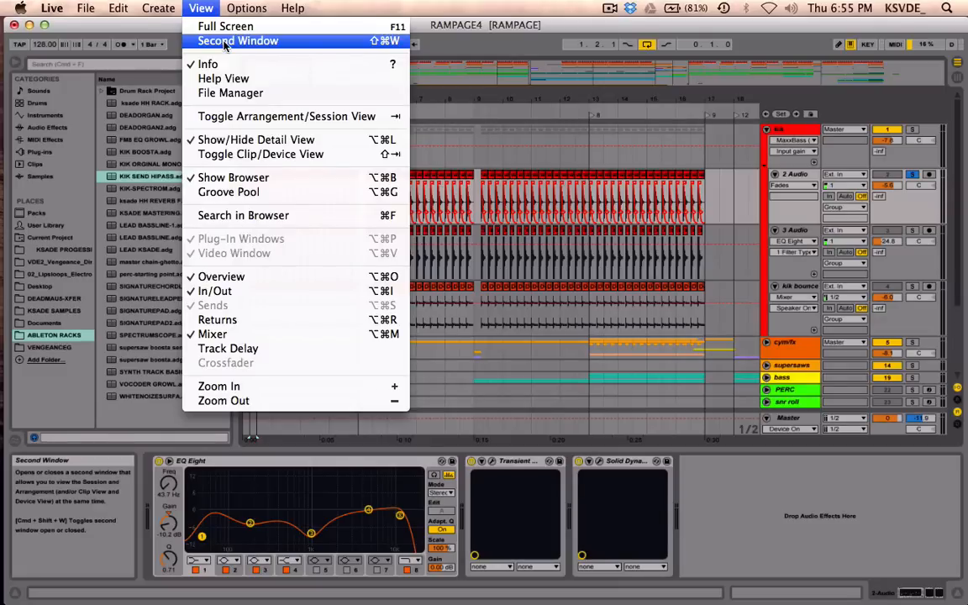
left_click(238, 41)
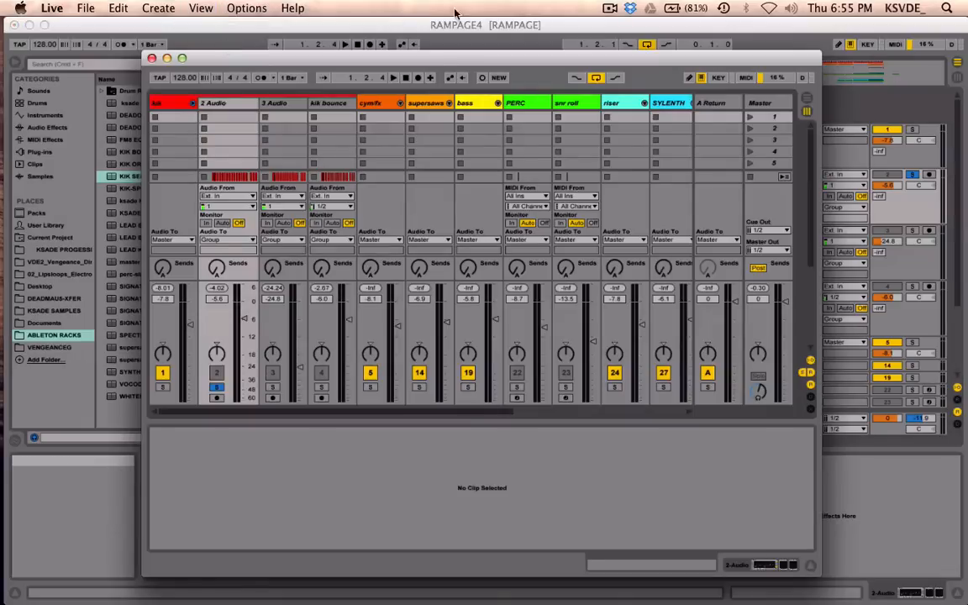